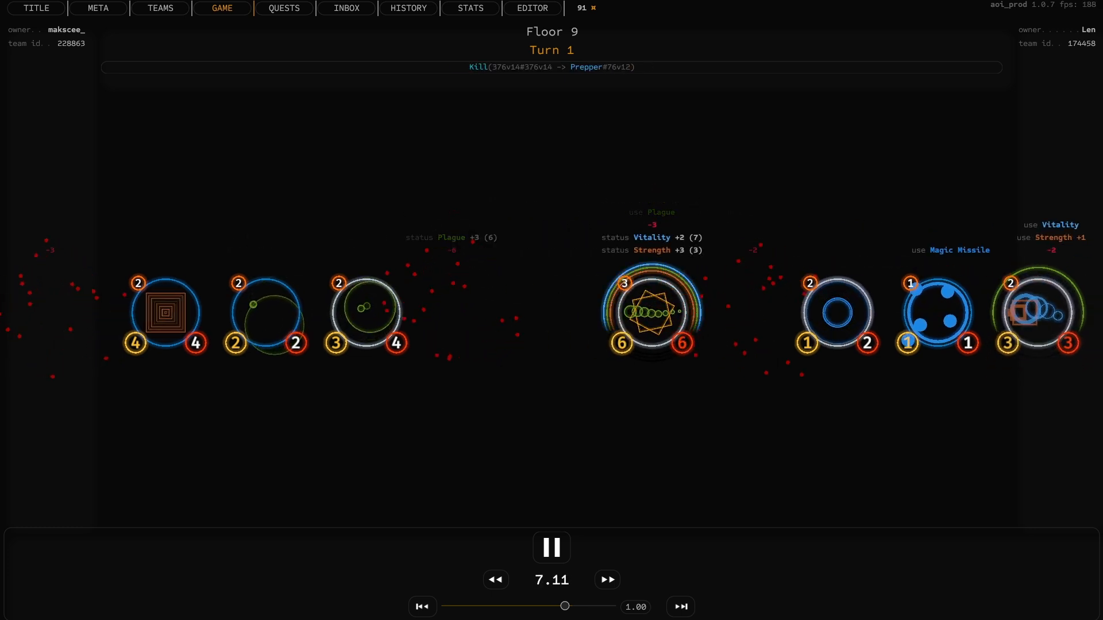
# Browse the Battle History table down through older matches, then return to the game shop
pyautogui.click(408, 8)
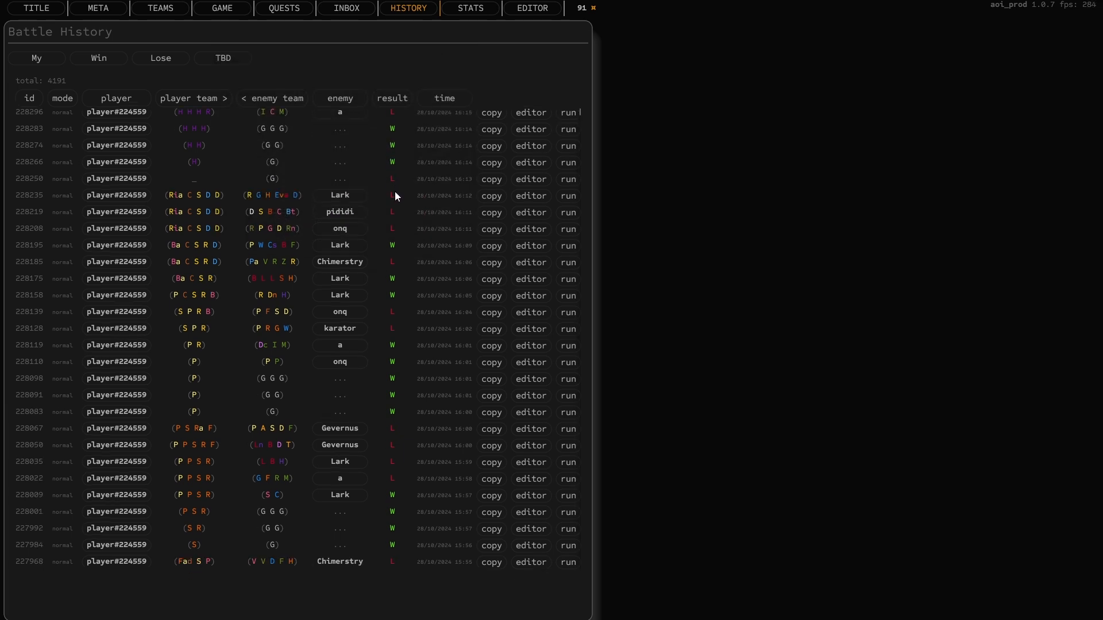
pyautogui.scroll(-3)
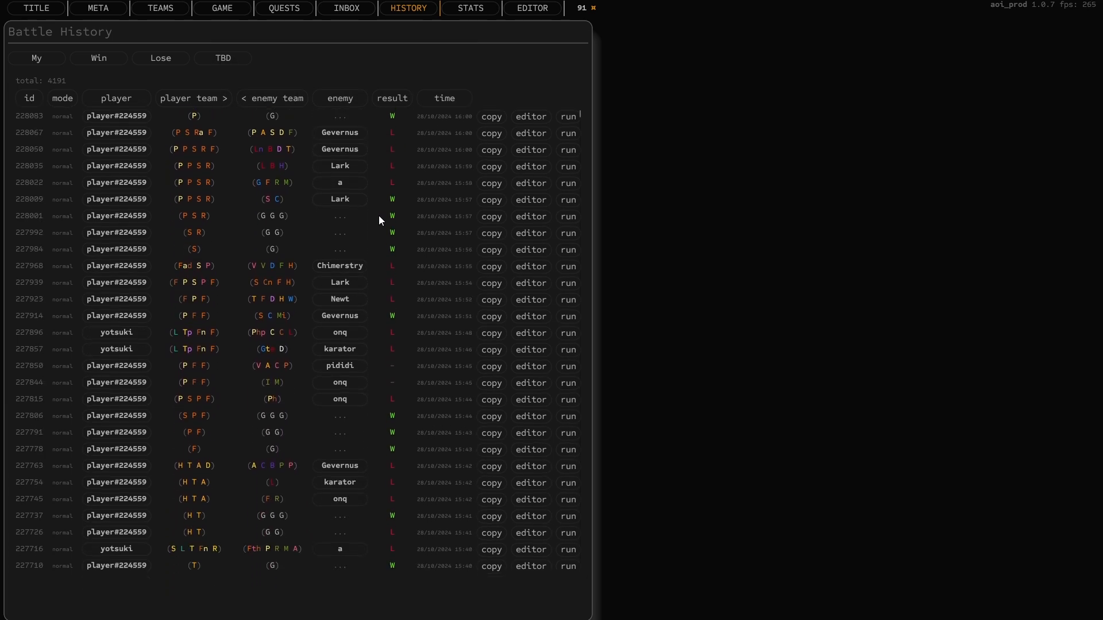
pyautogui.scroll(-3)
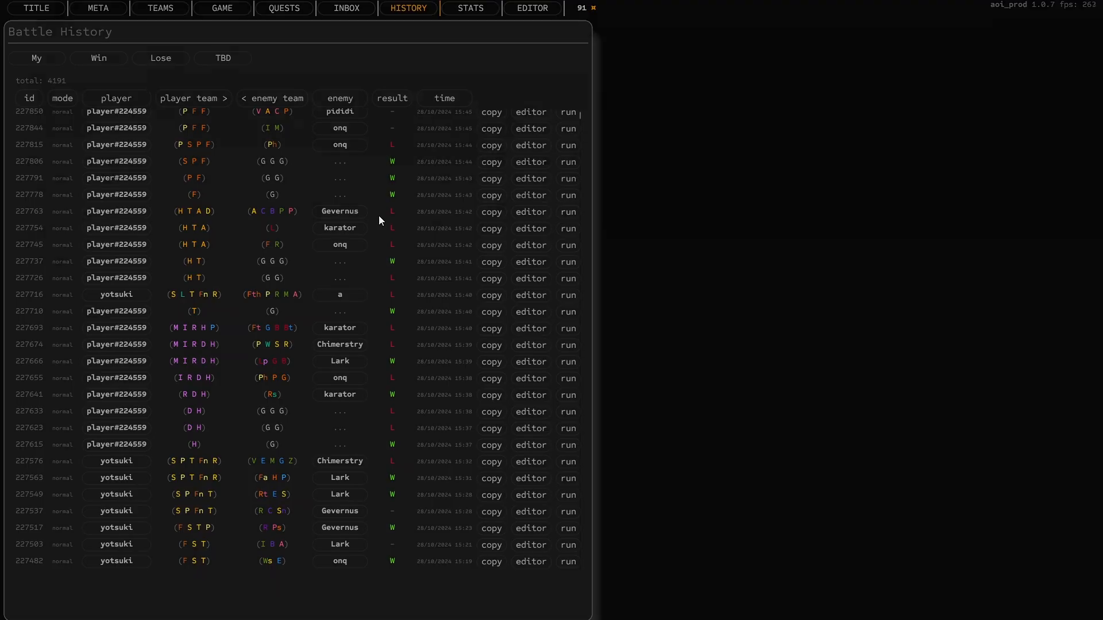
pyautogui.click(222, 8)
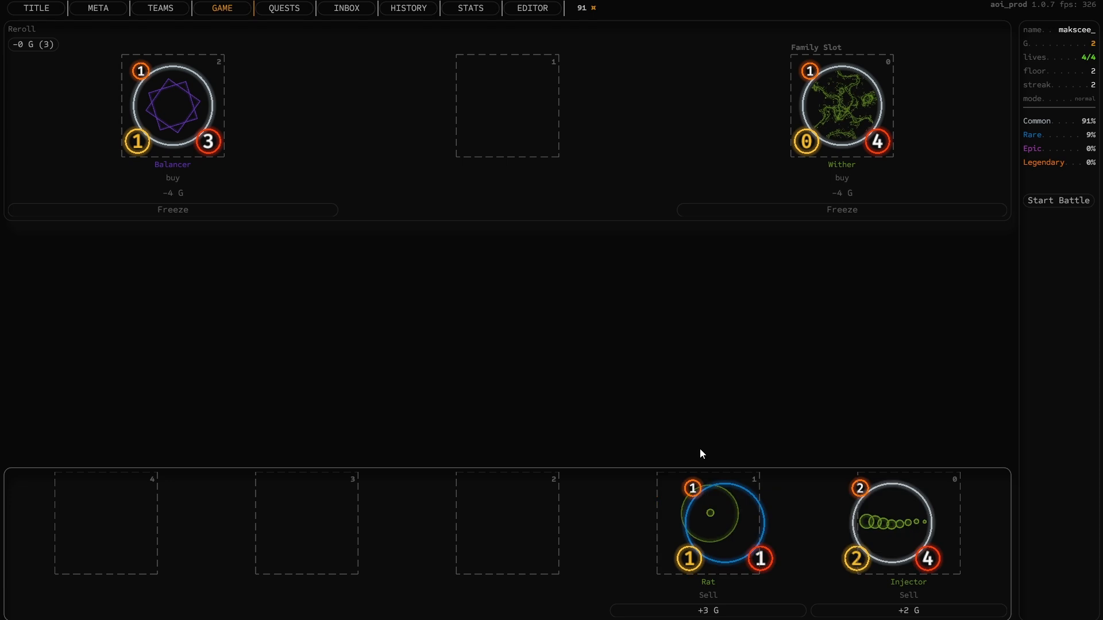
# Start fusion on Custodian and choose Coach as the hero to fuse with it
pyautogui.click(1057, 200)
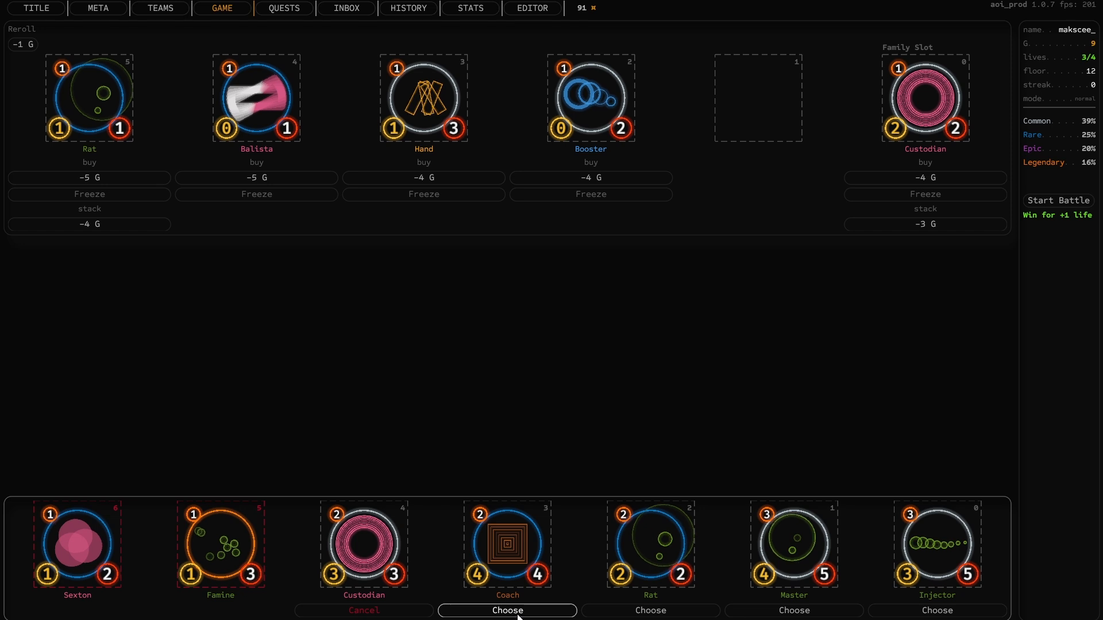
pyautogui.click(507, 610)
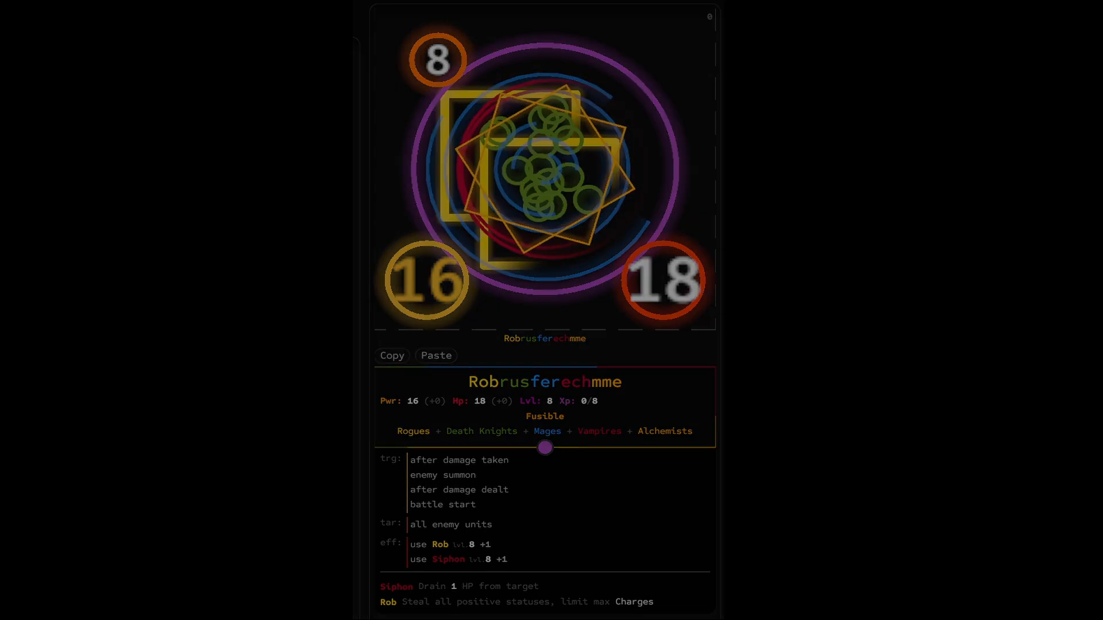
# Leave the unit card for the game start screen showing the Season 1 leaderboard
pyautogui.click(222, 8)
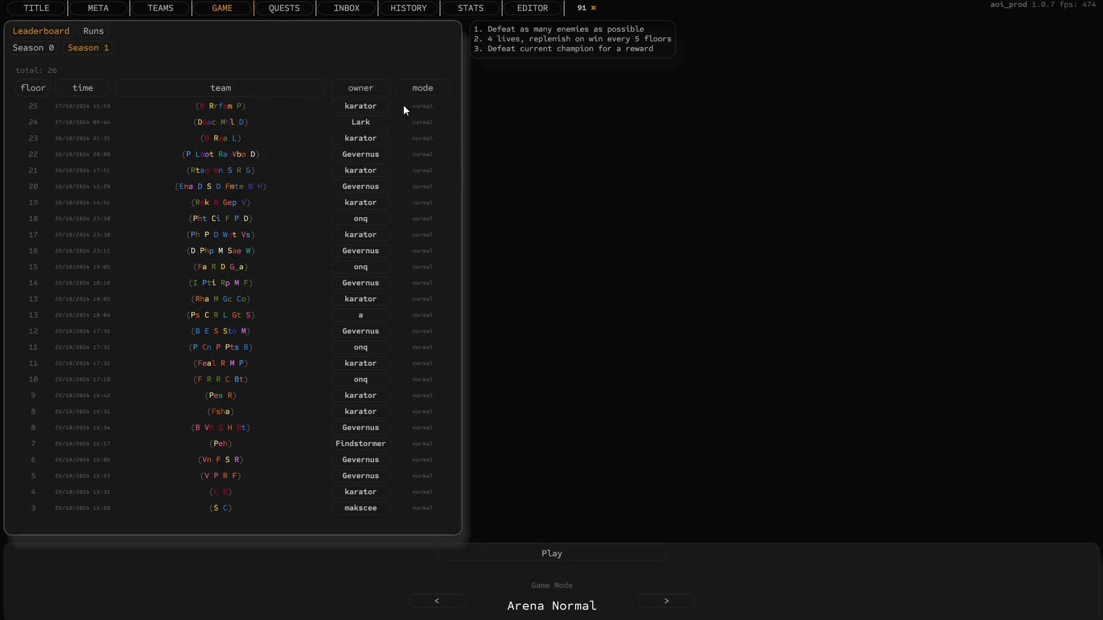
# Continue the run, fuse Master with Cusach taking Coach's trigger, fight floor 13, then go to the editor
pyautogui.click(551, 554)
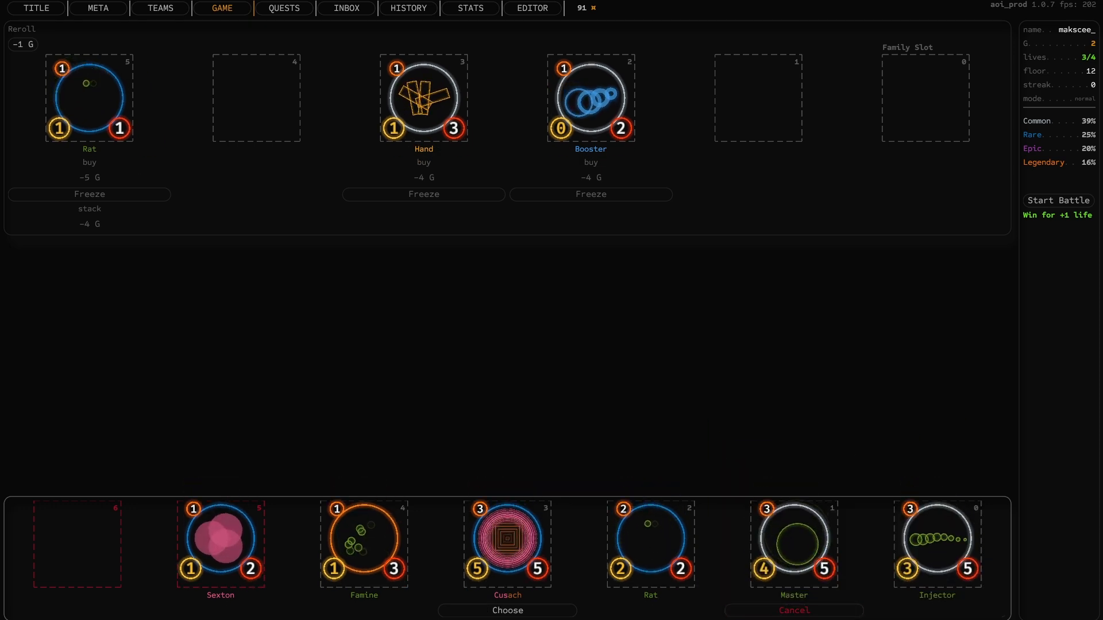
pyautogui.click(507, 610)
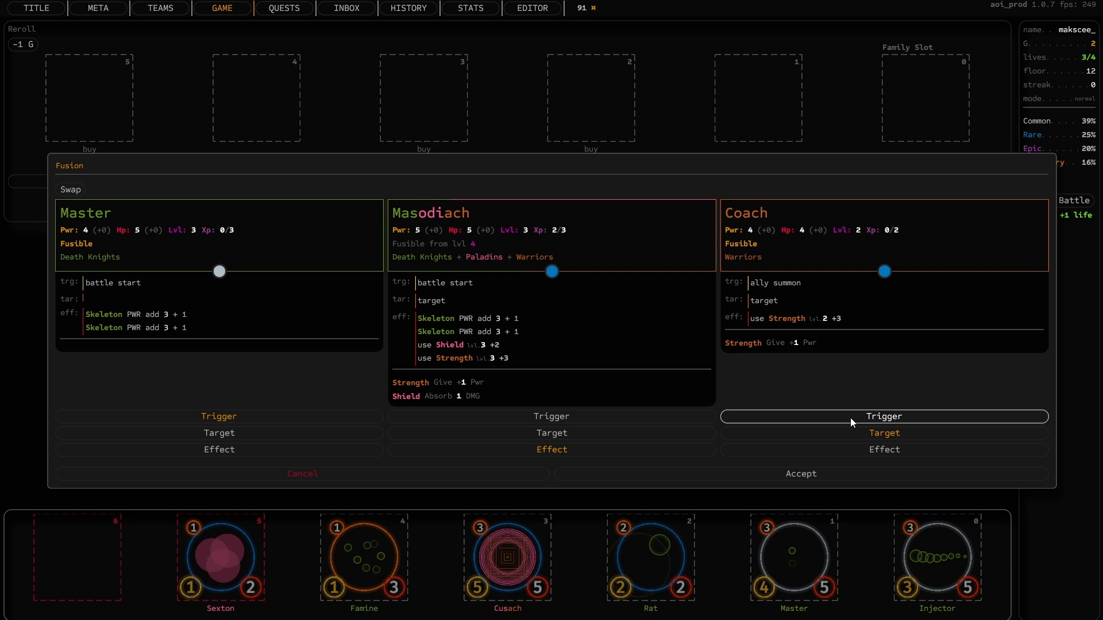
pyautogui.click(551, 415)
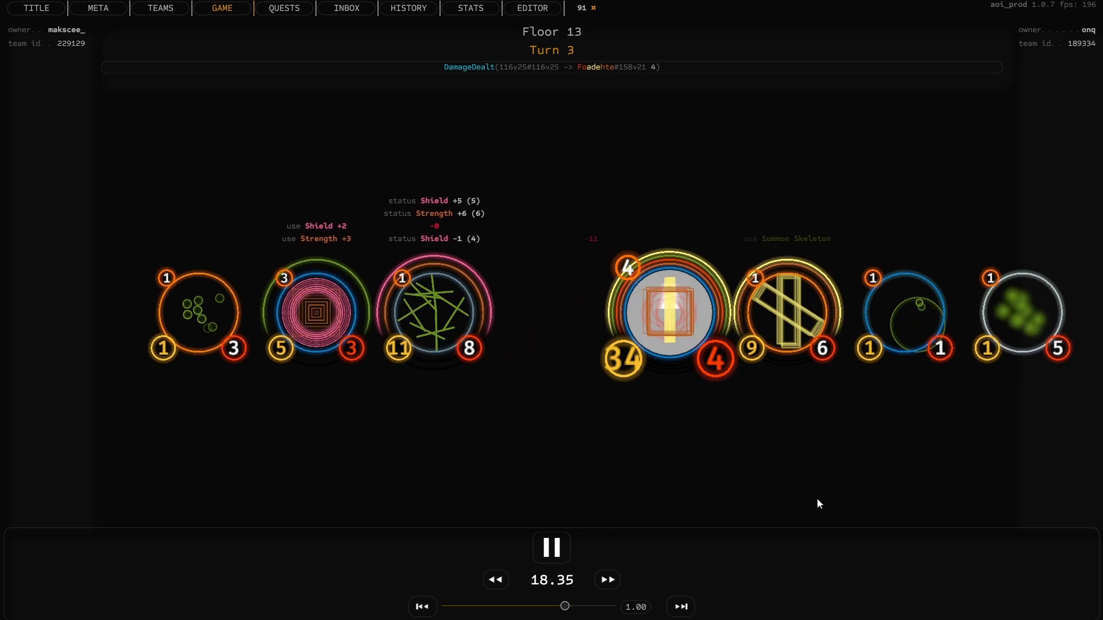
pyautogui.click(532, 8)
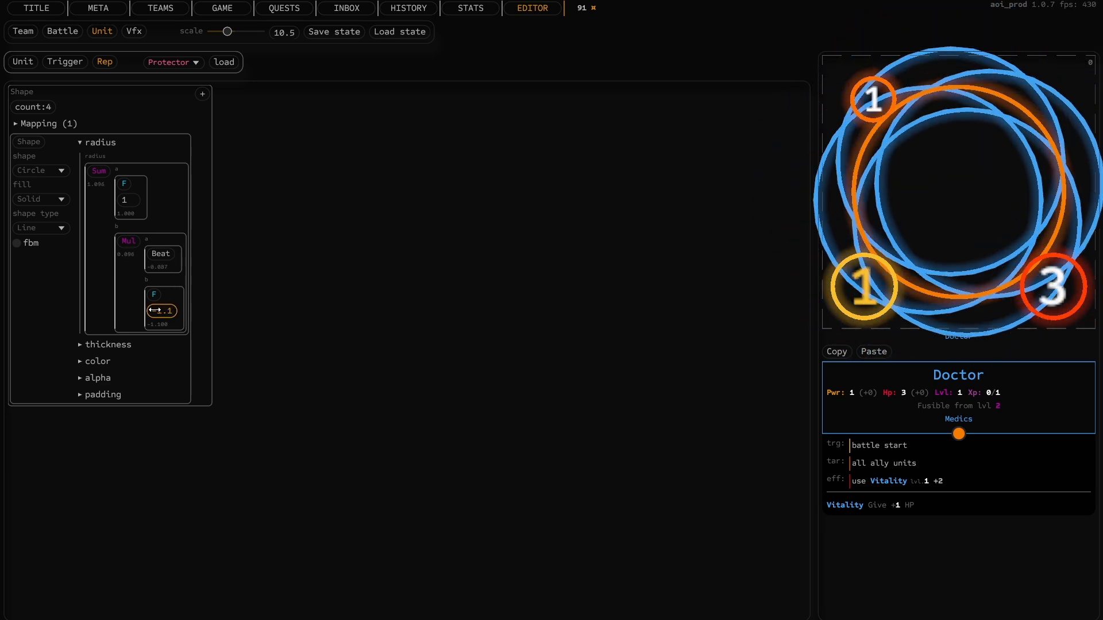
# Swap the Doctor's house to Dragons, then Death Knights, and read through the patch notes
pyautogui.moveTo(160, 312); pyautogui.dragTo(176, 311)
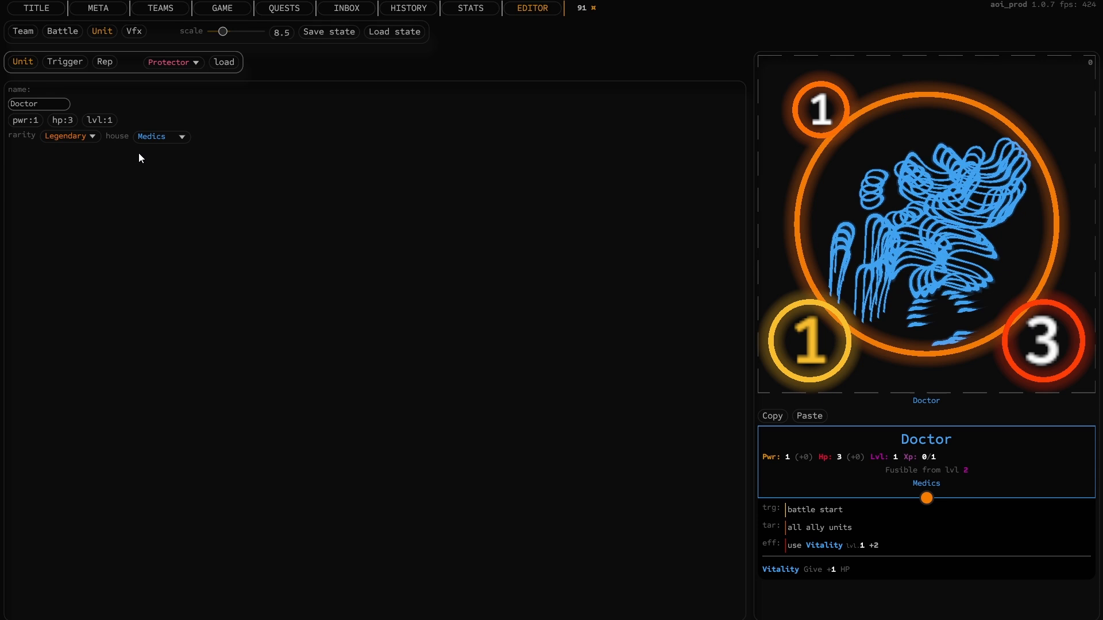
pyautogui.click(161, 135)
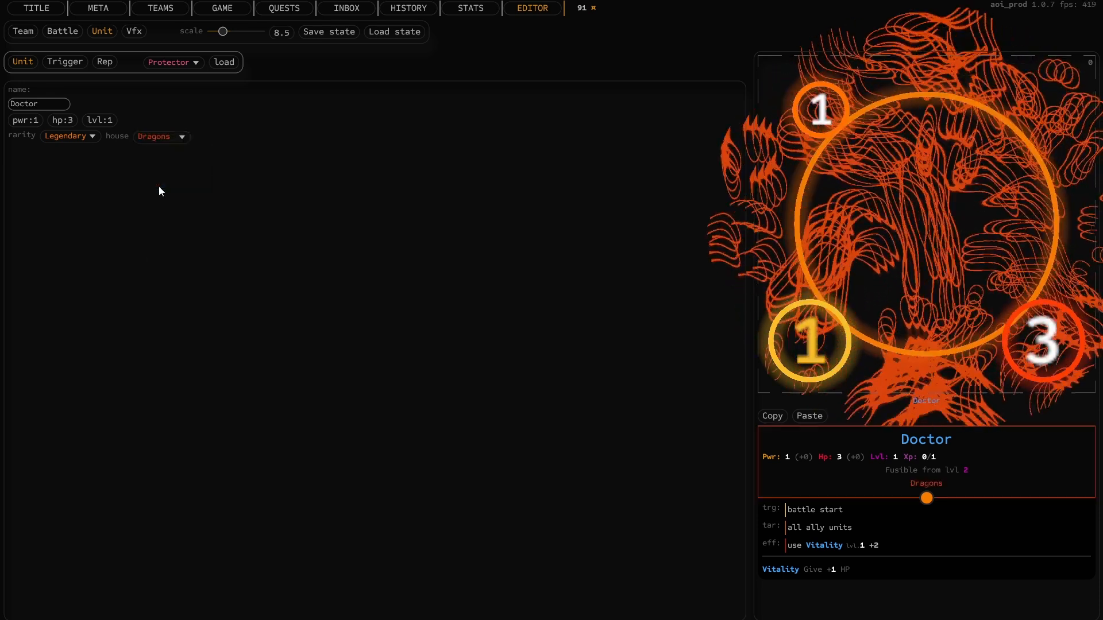
pyautogui.click(157, 136)
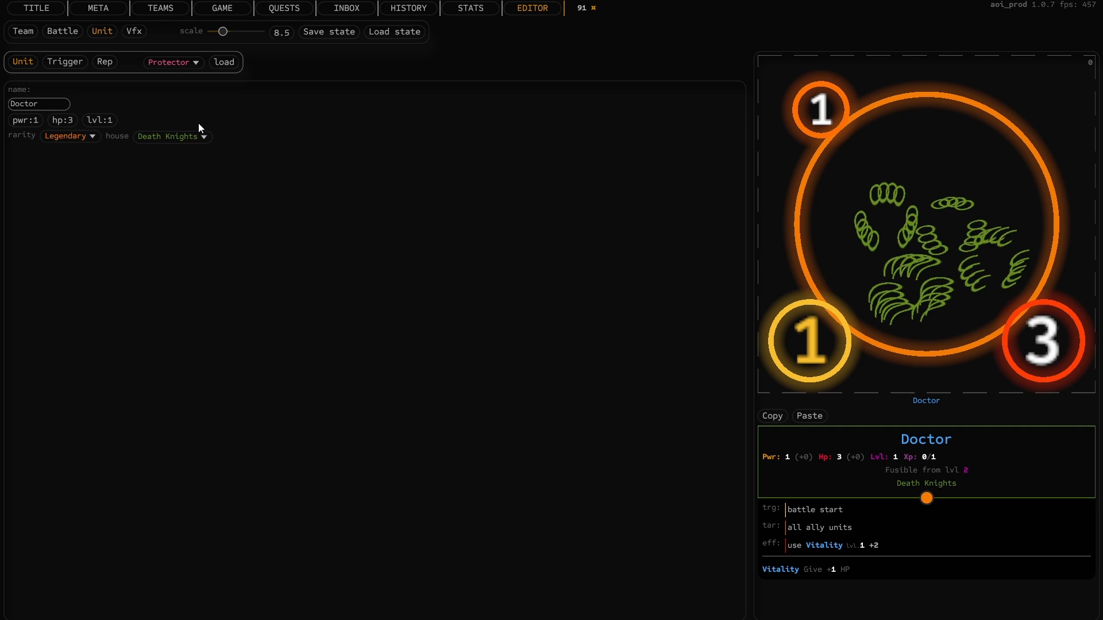
pyautogui.click(169, 136)
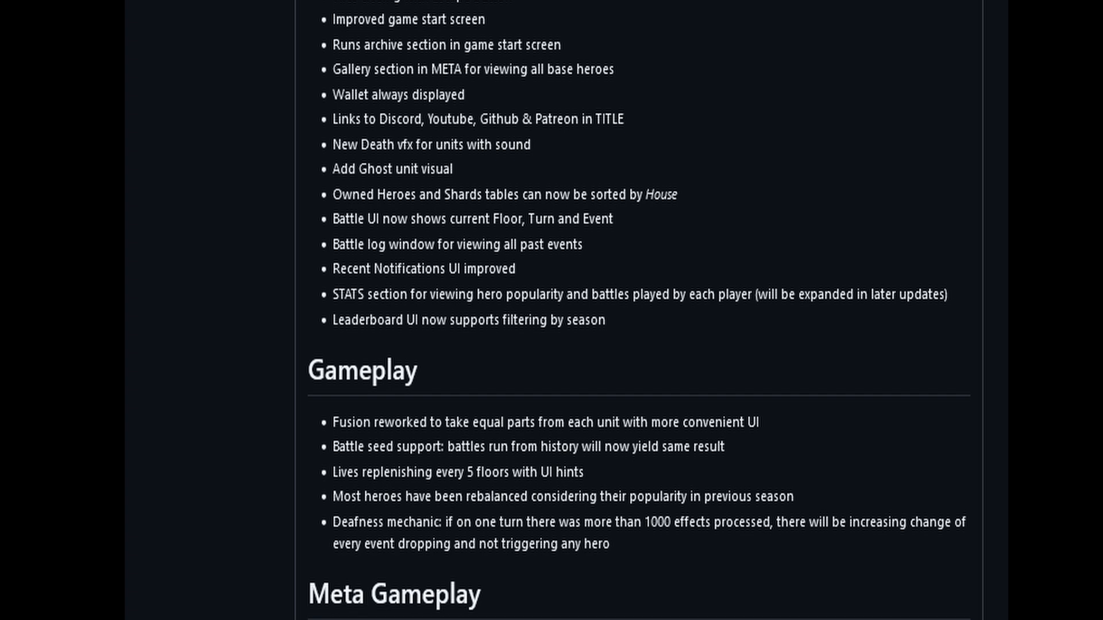
pyautogui.scroll(-3)
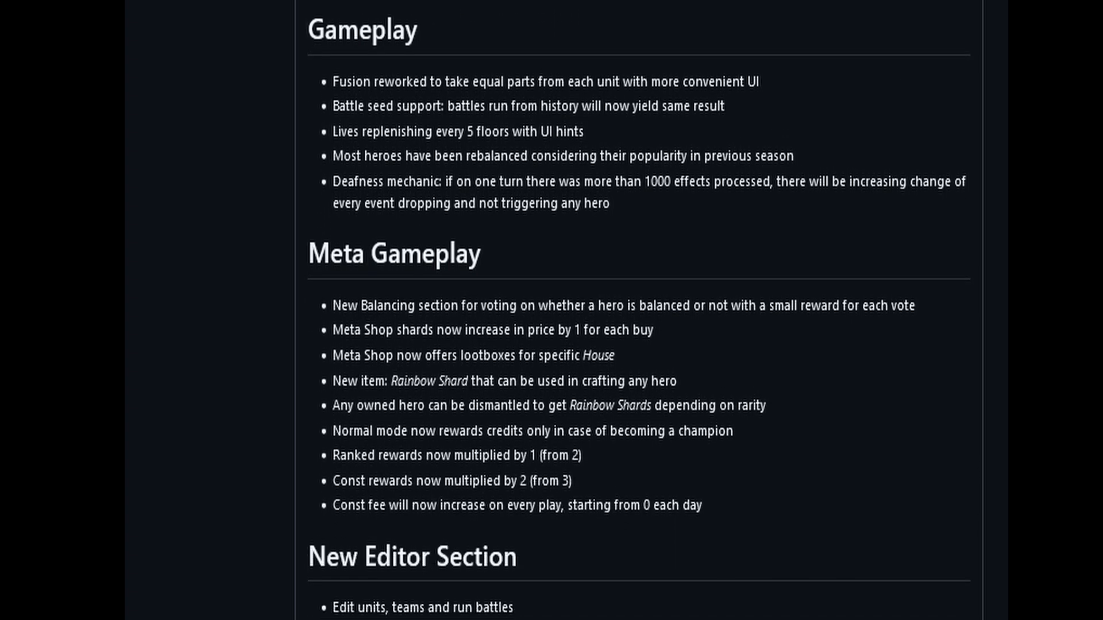
# In META Balancing, vote Plague_Doctor and Hag as too strong
pyautogui.click(532, 8)
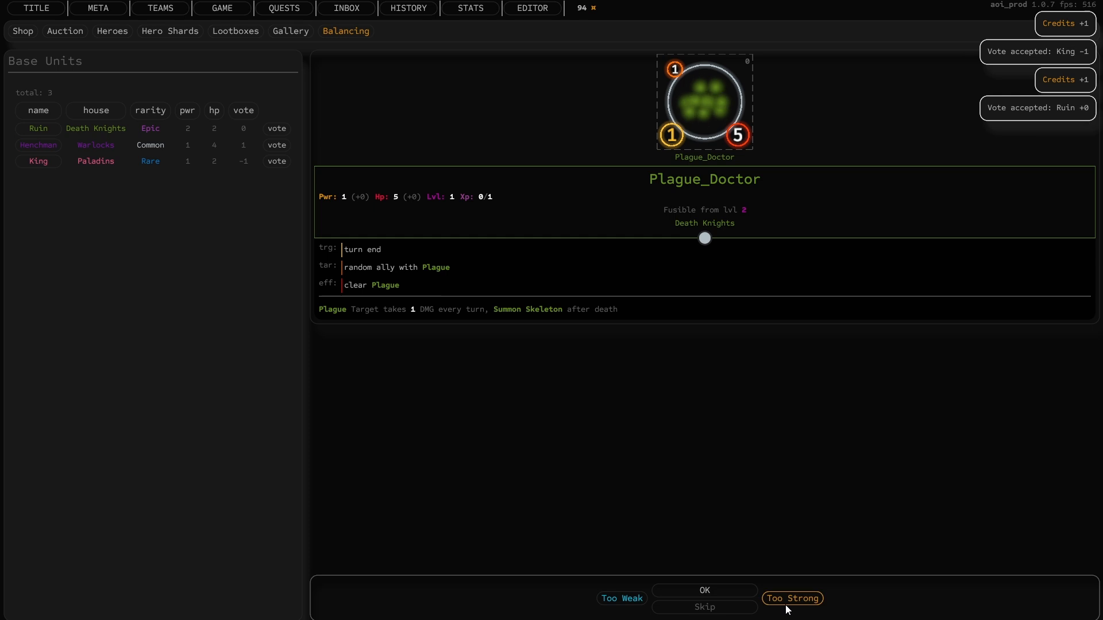
pyautogui.click(791, 598)
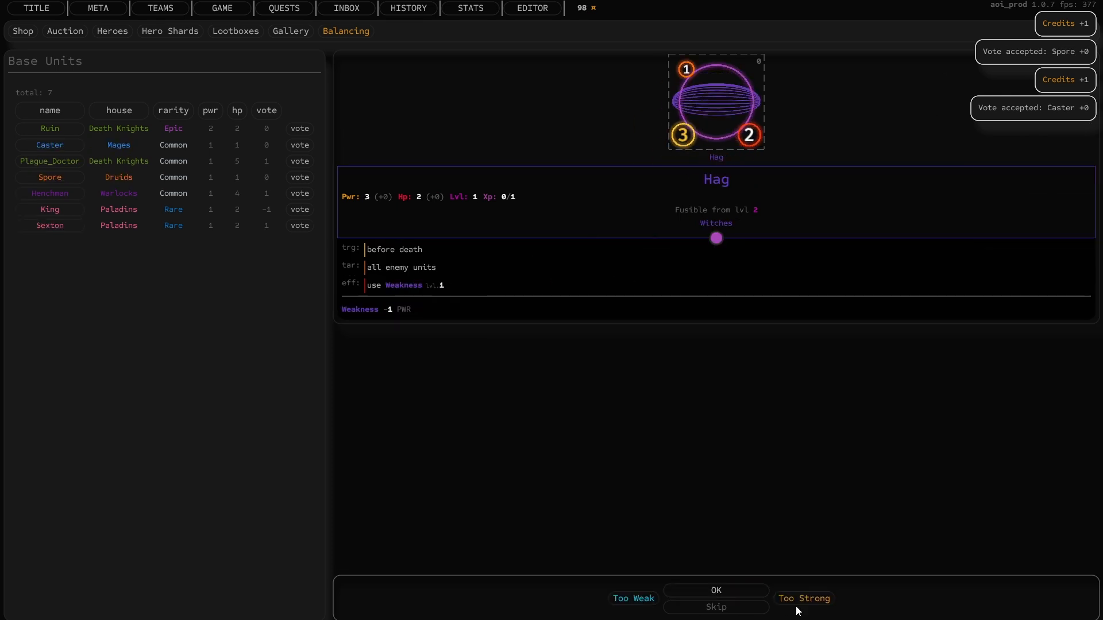
pyautogui.click(283, 8)
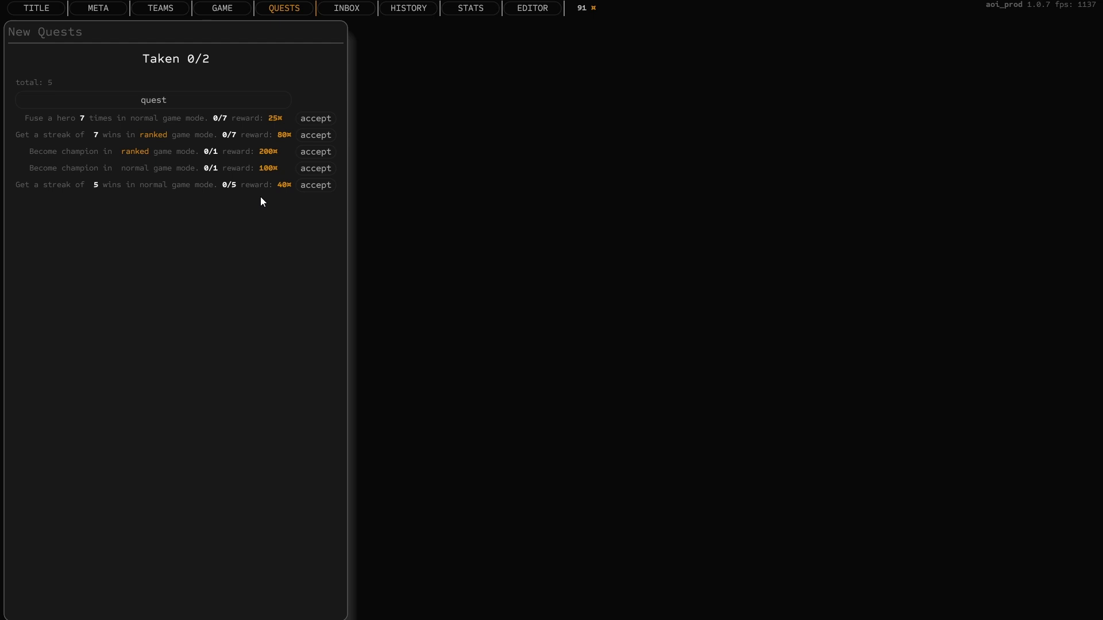
# Accept the five-win streak quest and the Fuse a hero 7 times quest
pyautogui.click(315, 185)
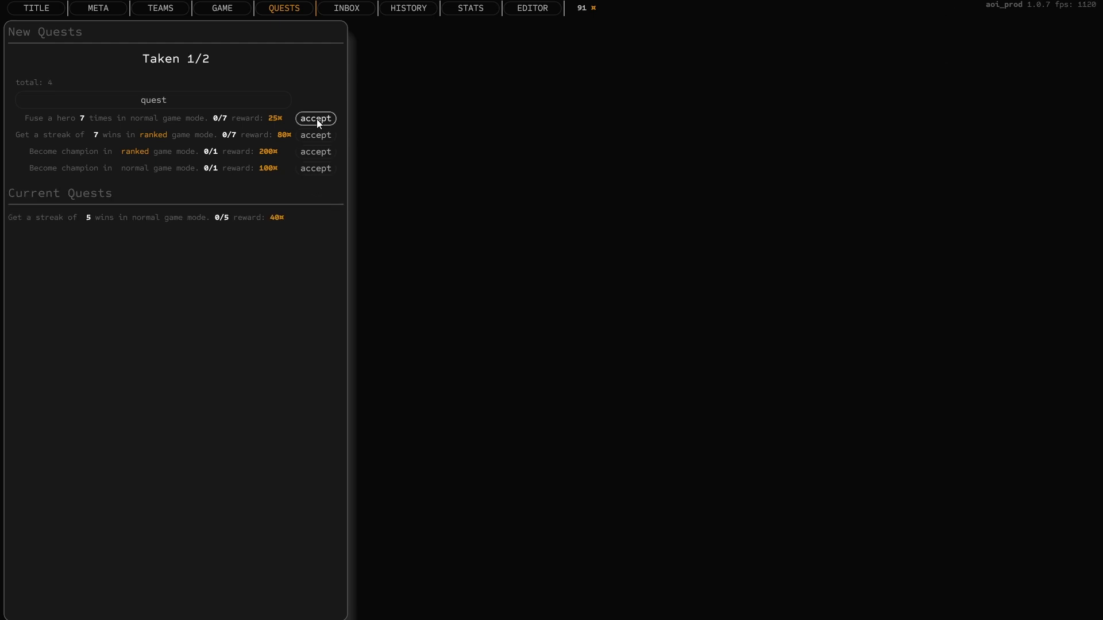
pyautogui.click(315, 118)
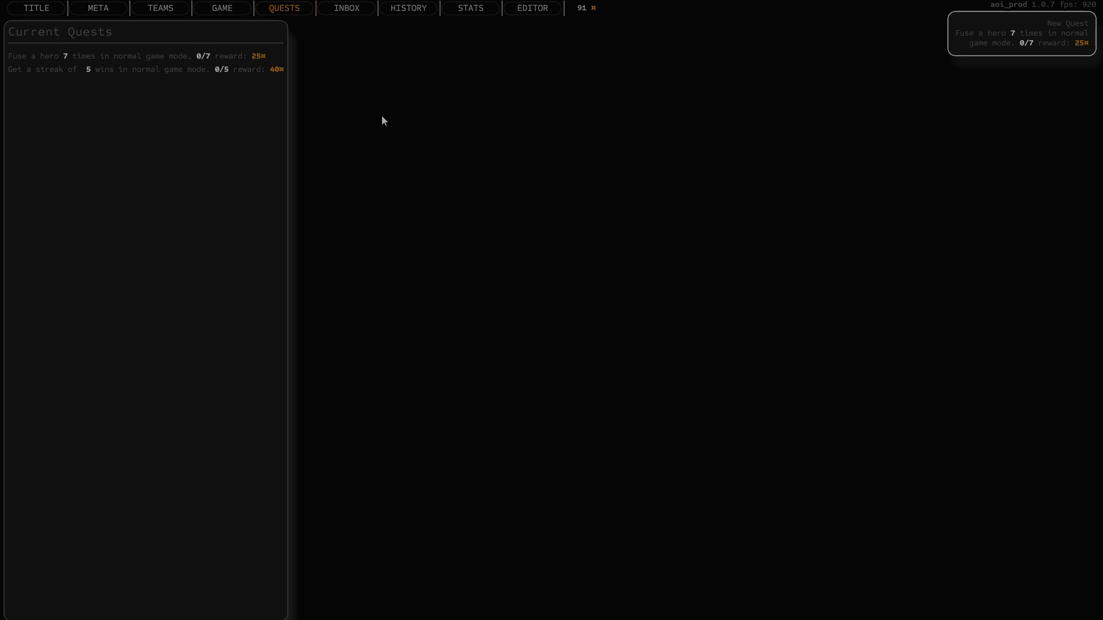
pyautogui.click(98, 8)
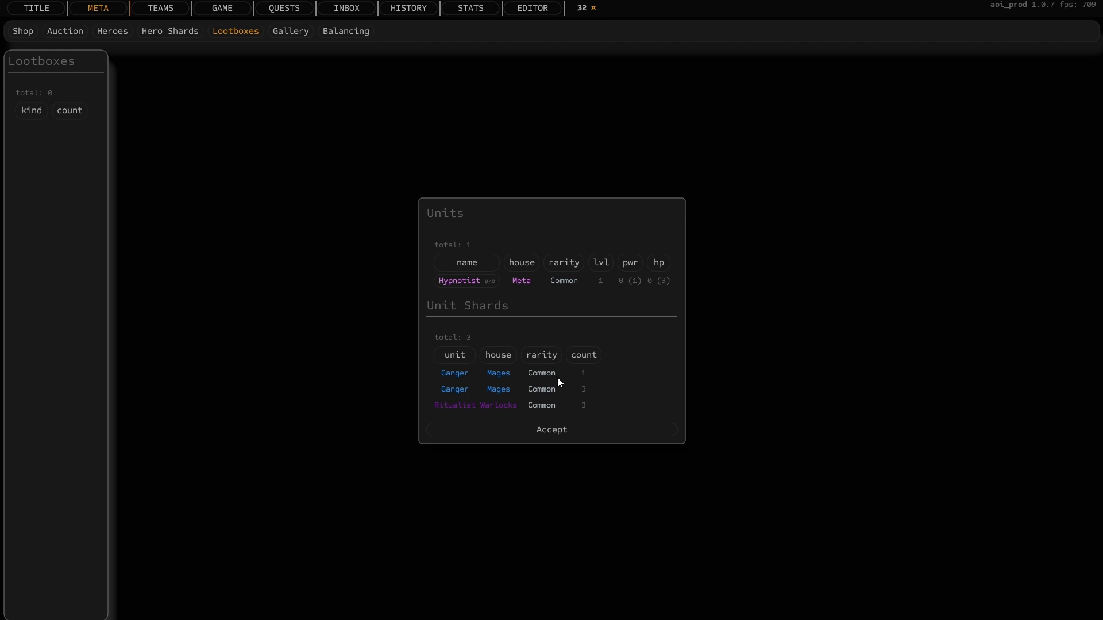
# Accept the lootbox rewards with the Hypnotist hero and shards, then return to the game for a floor 6 battle
pyautogui.click(111, 31)
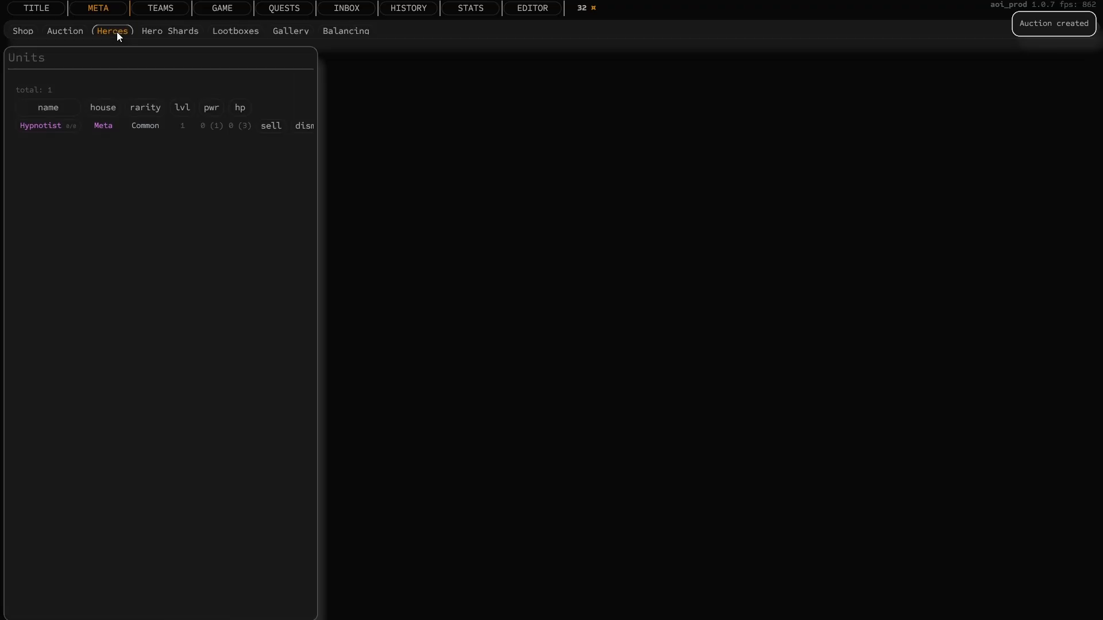
pyautogui.click(222, 8)
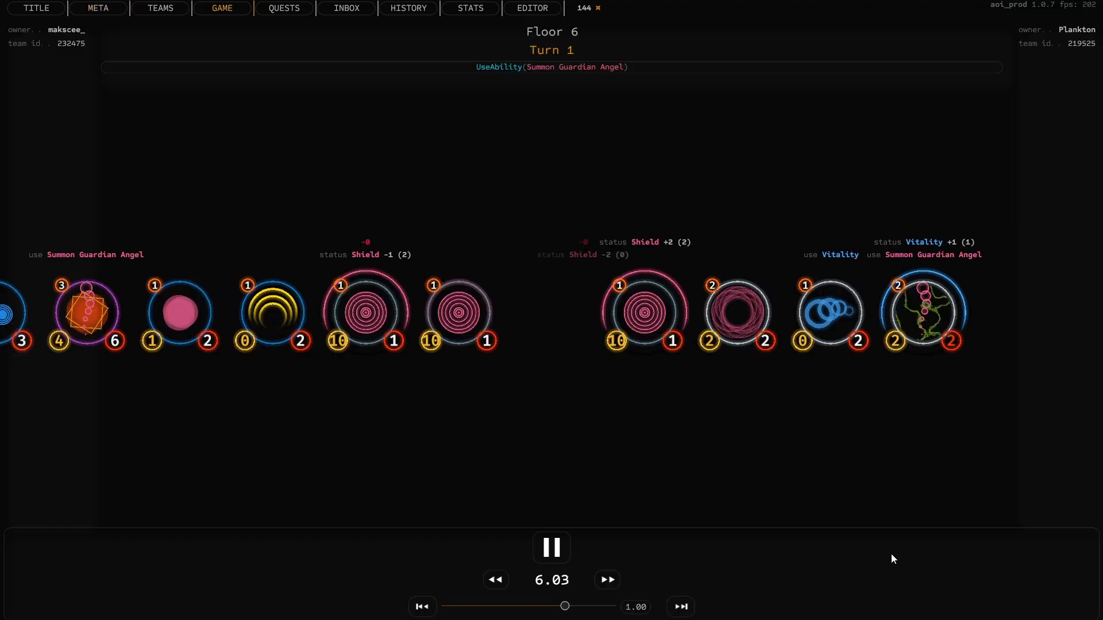